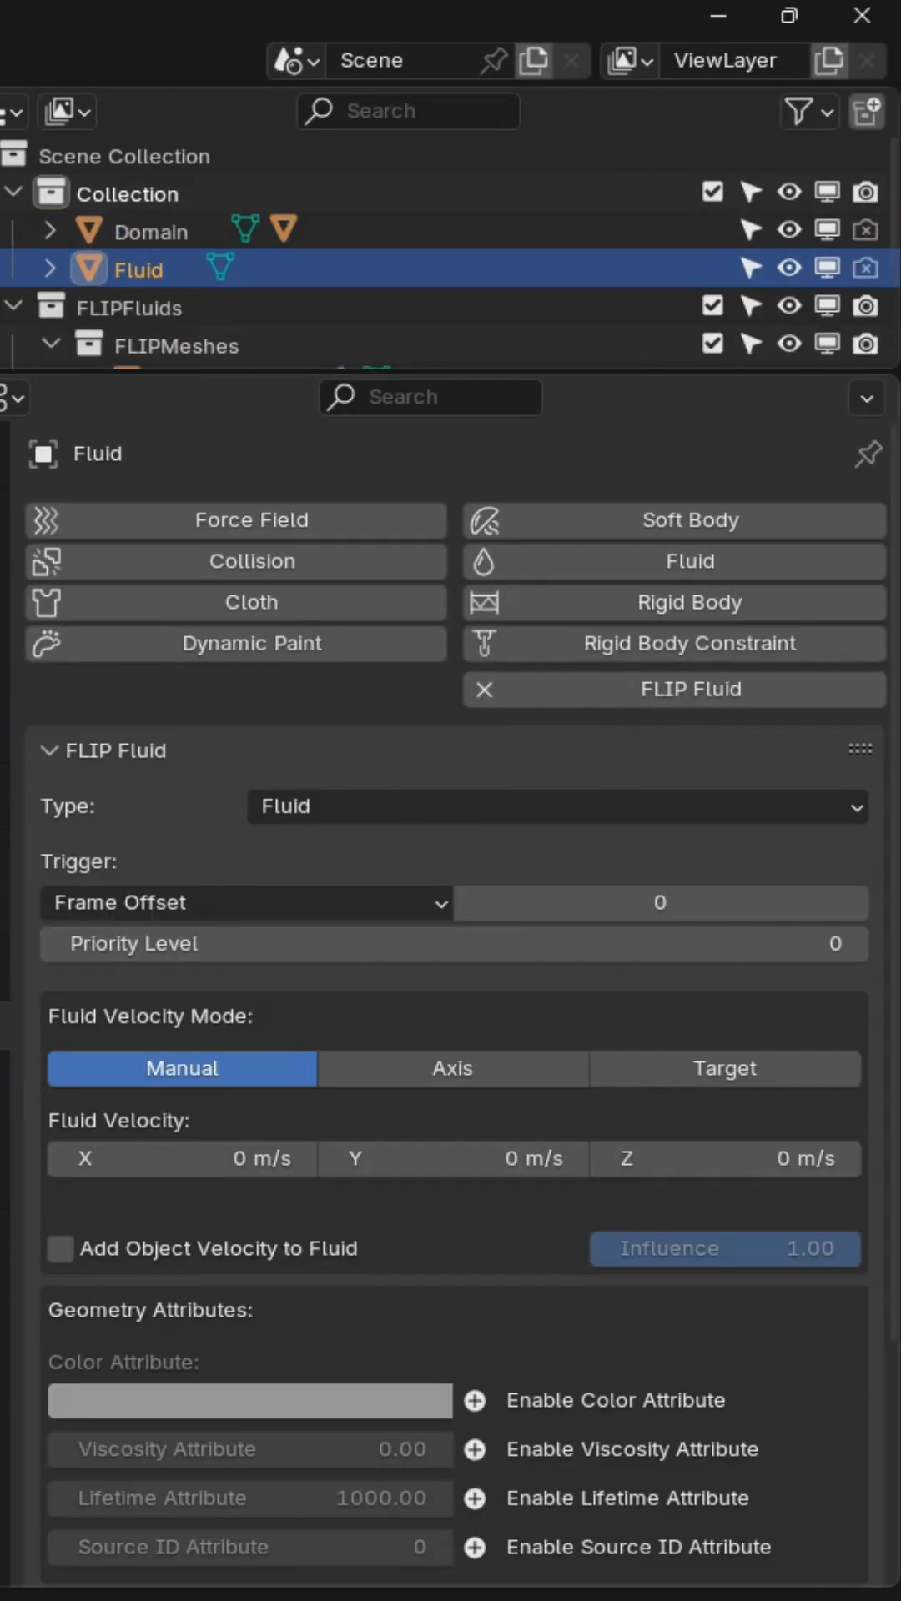
# Step: Select the Domain object and show its FLIP Fluid Whitewater settings
pyautogui.click(150, 231)
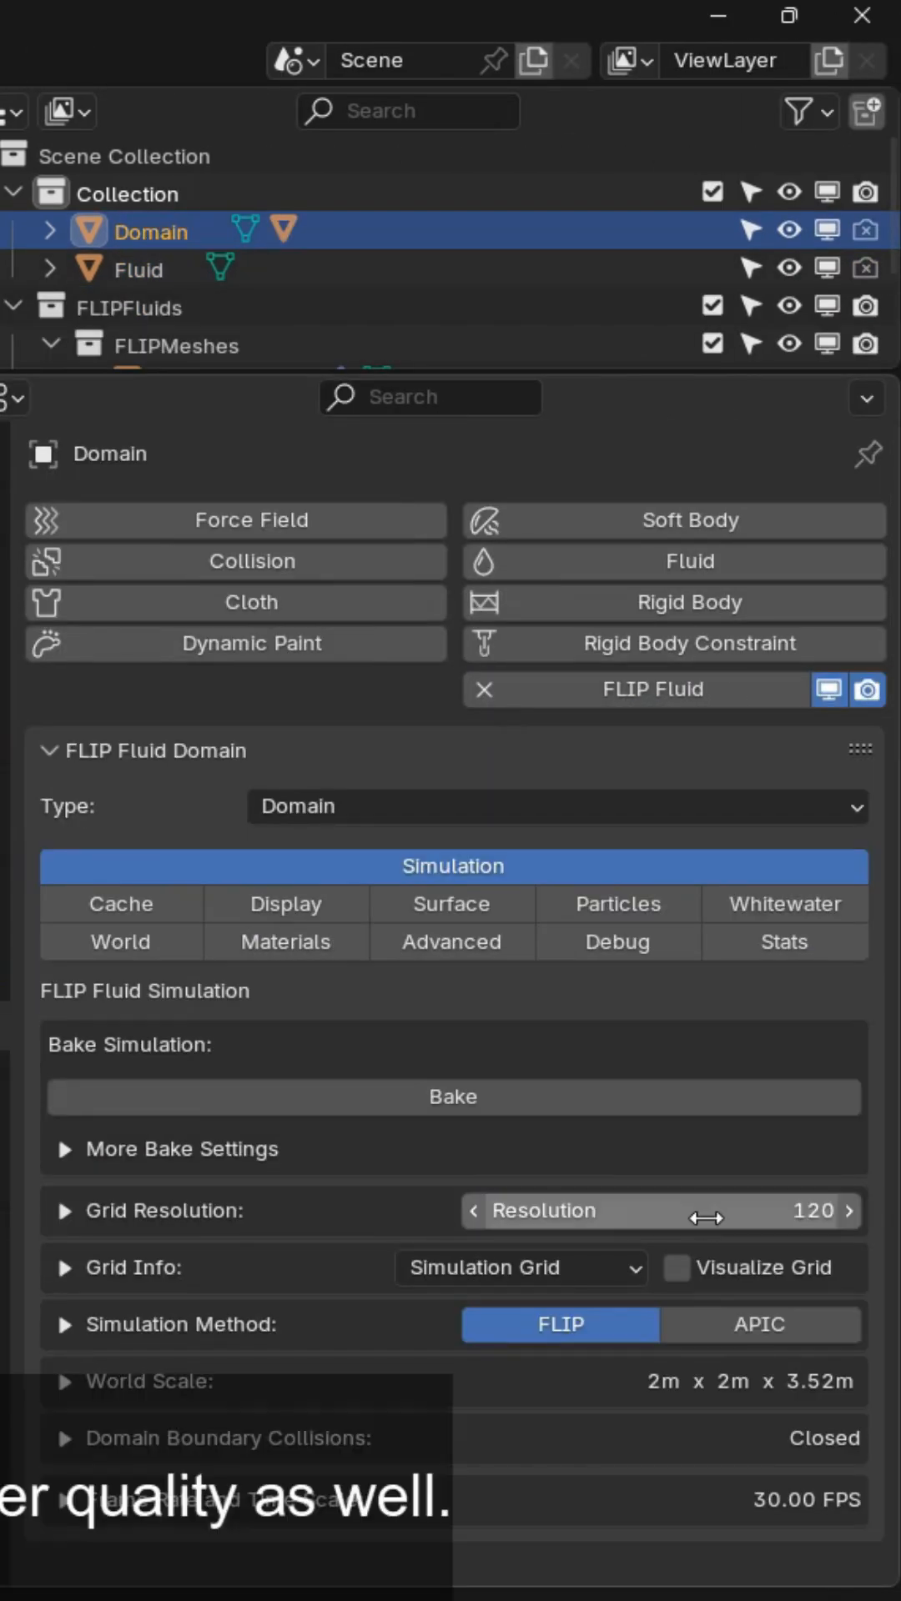
pyautogui.click(285, 902)
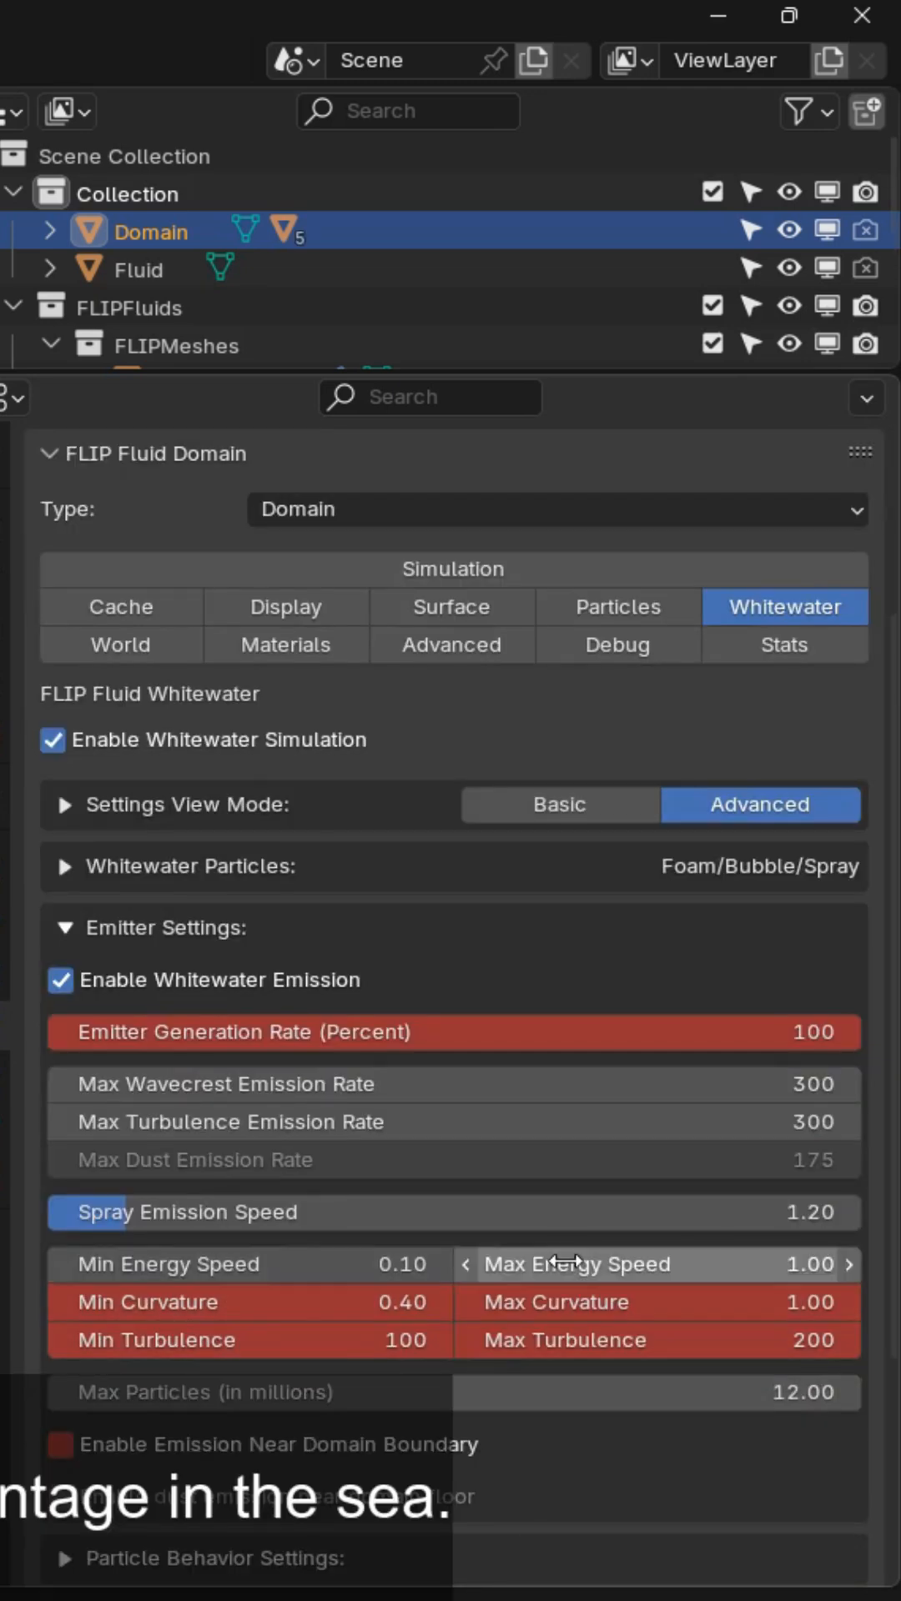
# Step: Switch the FLIP Fluid Domain panel back to its Simulation settings (resolution 120)
pyautogui.click(285, 942)
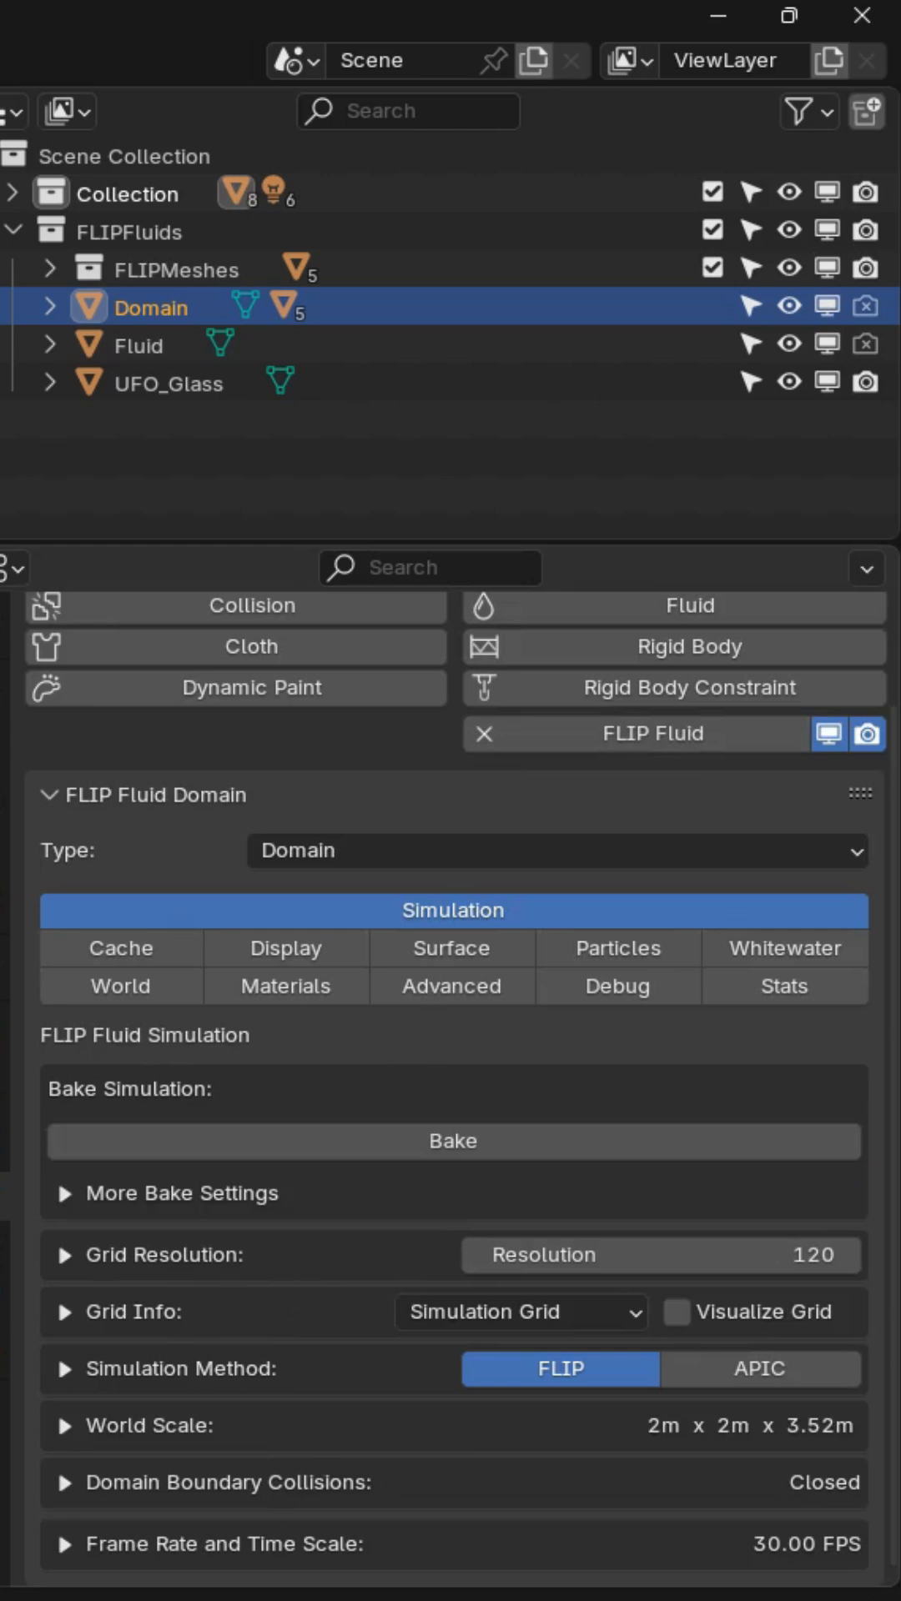
# Step: Expand Domain in the Outliner to reveal the whitewater_spray mesh and its display settings
pyautogui.click(170, 383)
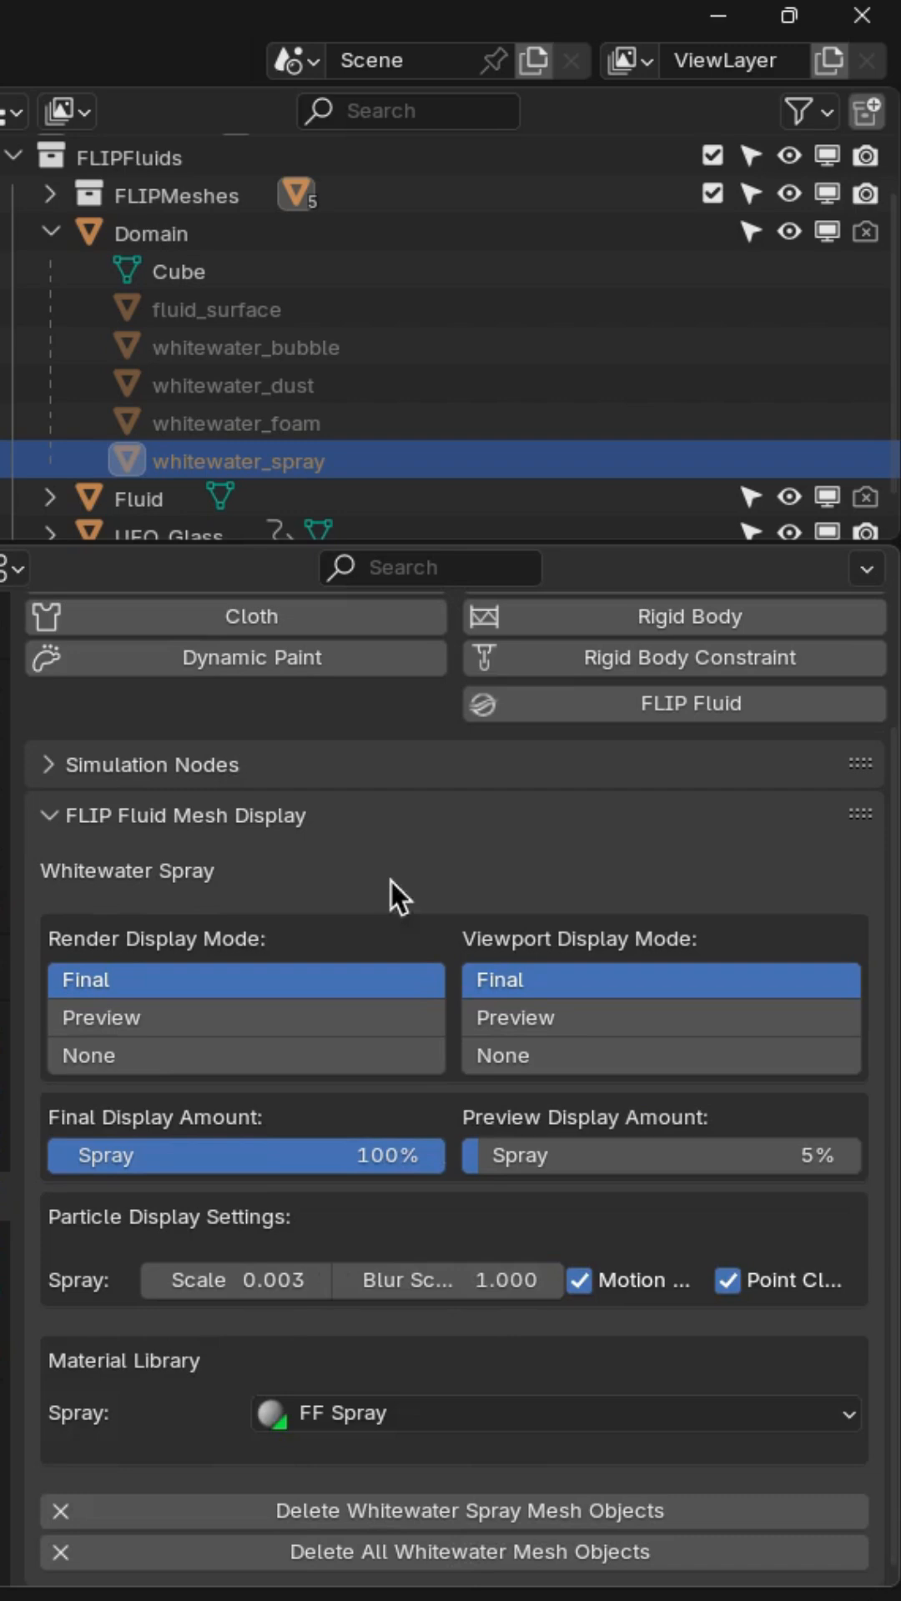
# Step: Select the Fluid object and switch to the Compositing workspace
pyautogui.click(141, 497)
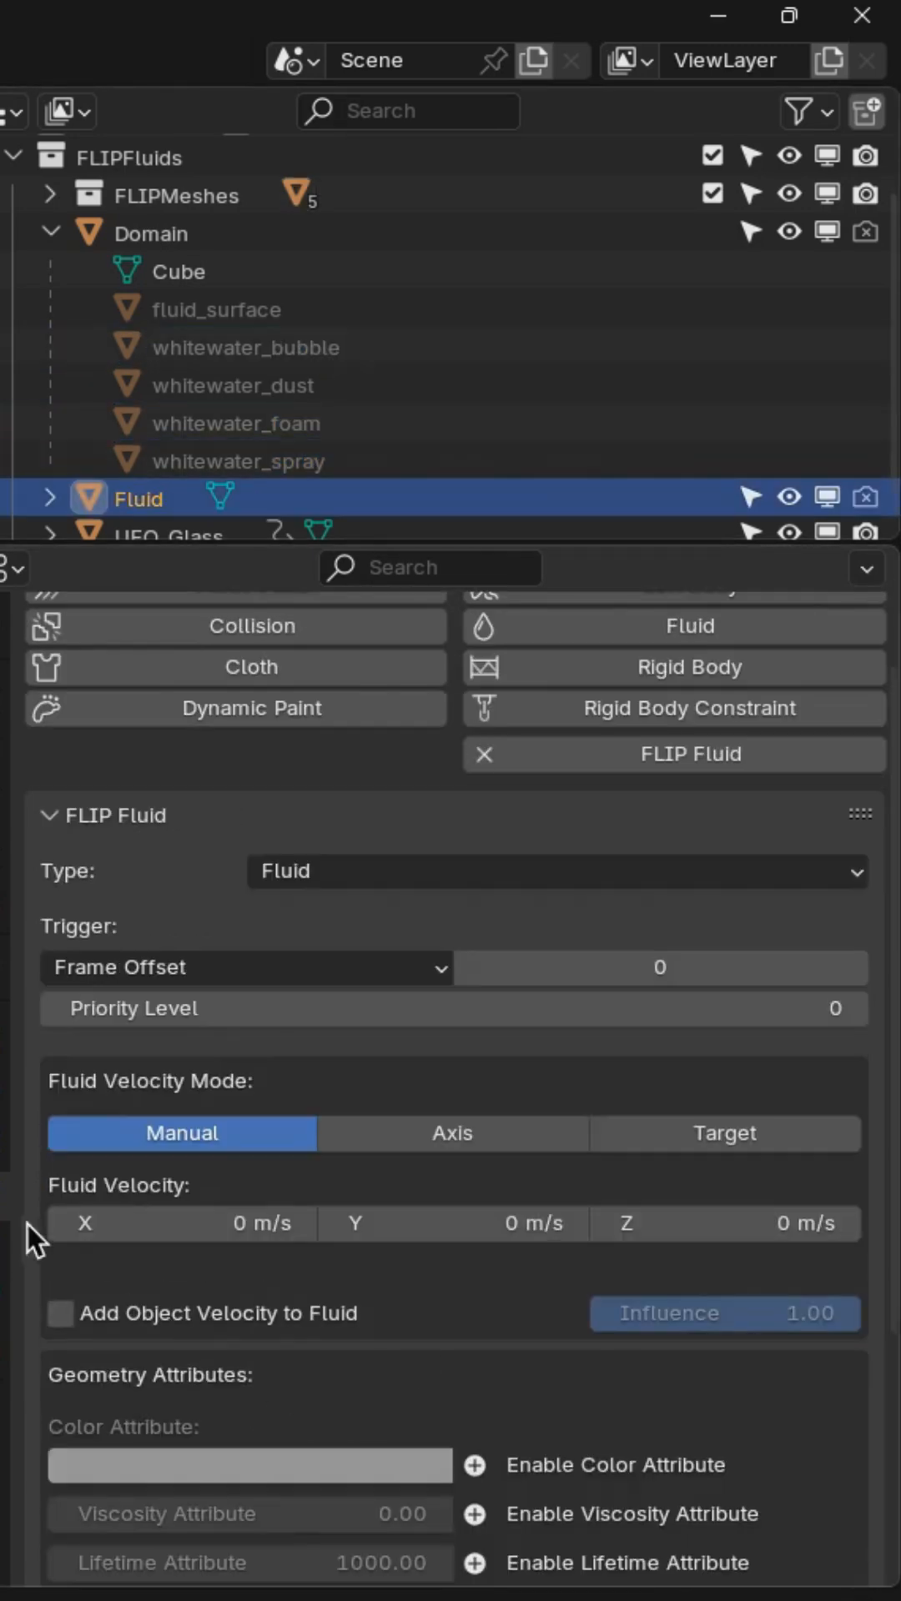
pyautogui.click(217, 309)
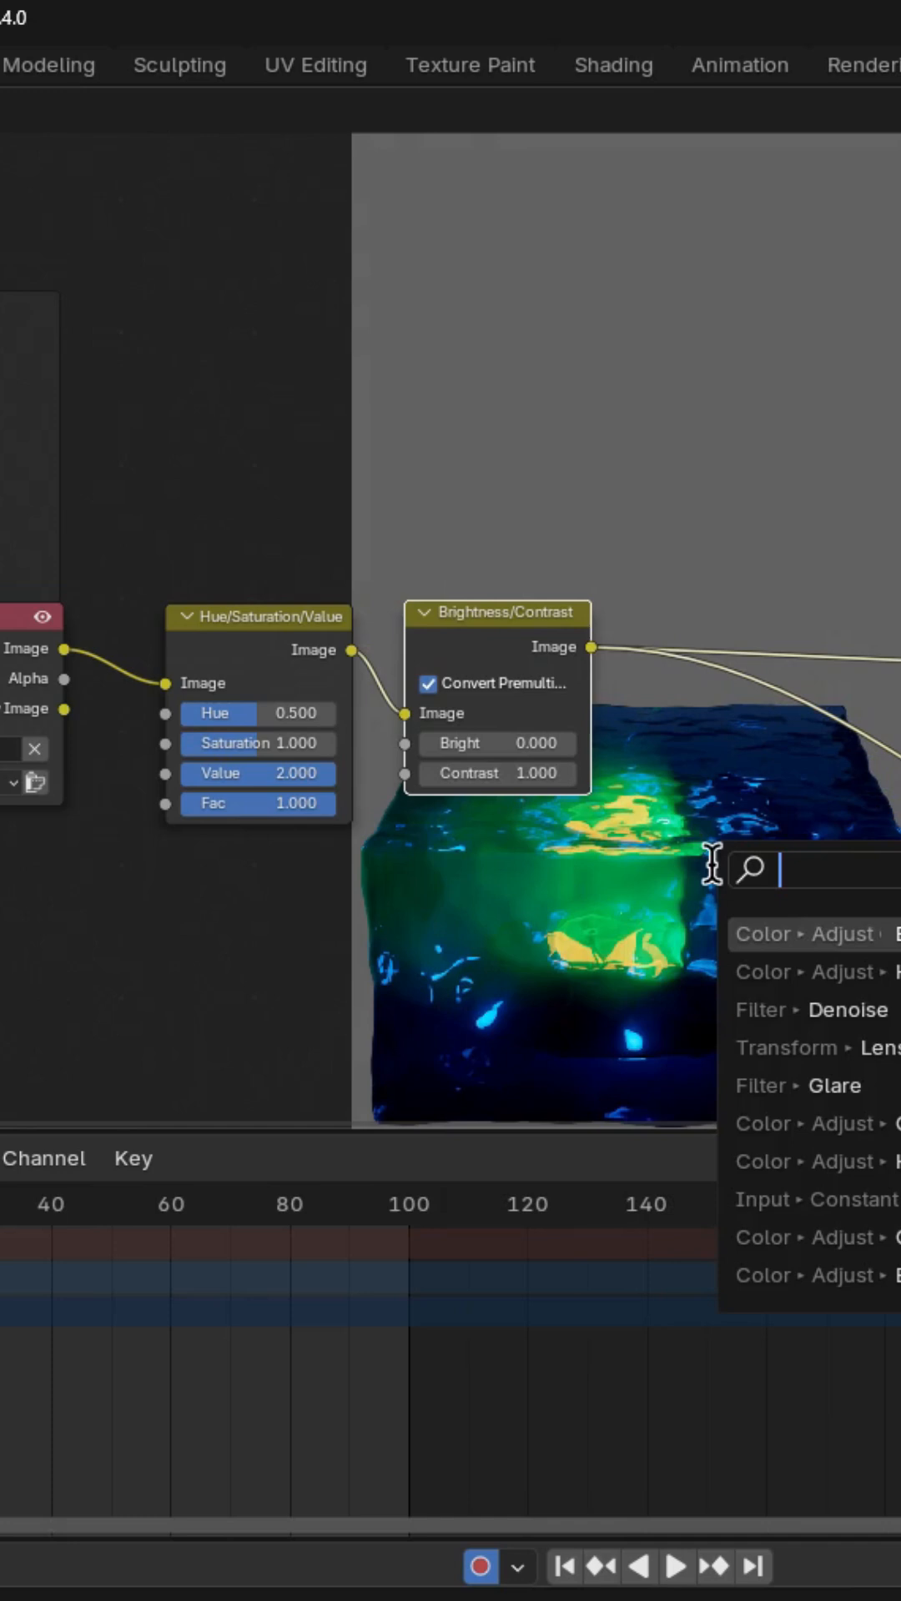
# Step: Add a Glare node after Brightness/Contrast, then play the simulation in Rendered shading
pyautogui.click(833, 1084)
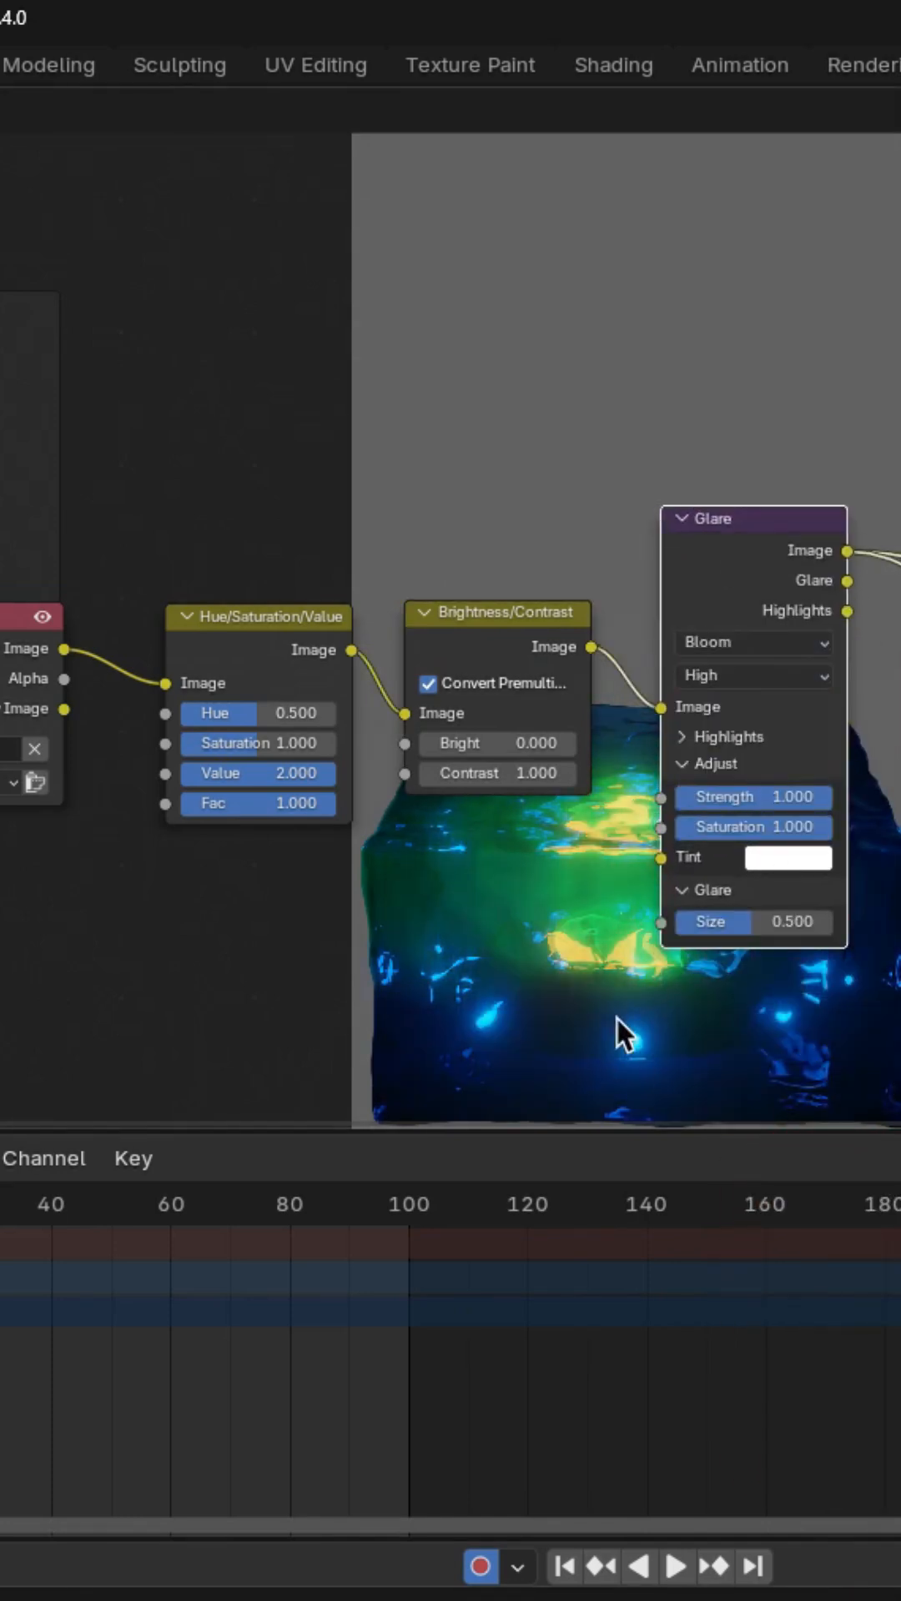
pyautogui.click(297, 64)
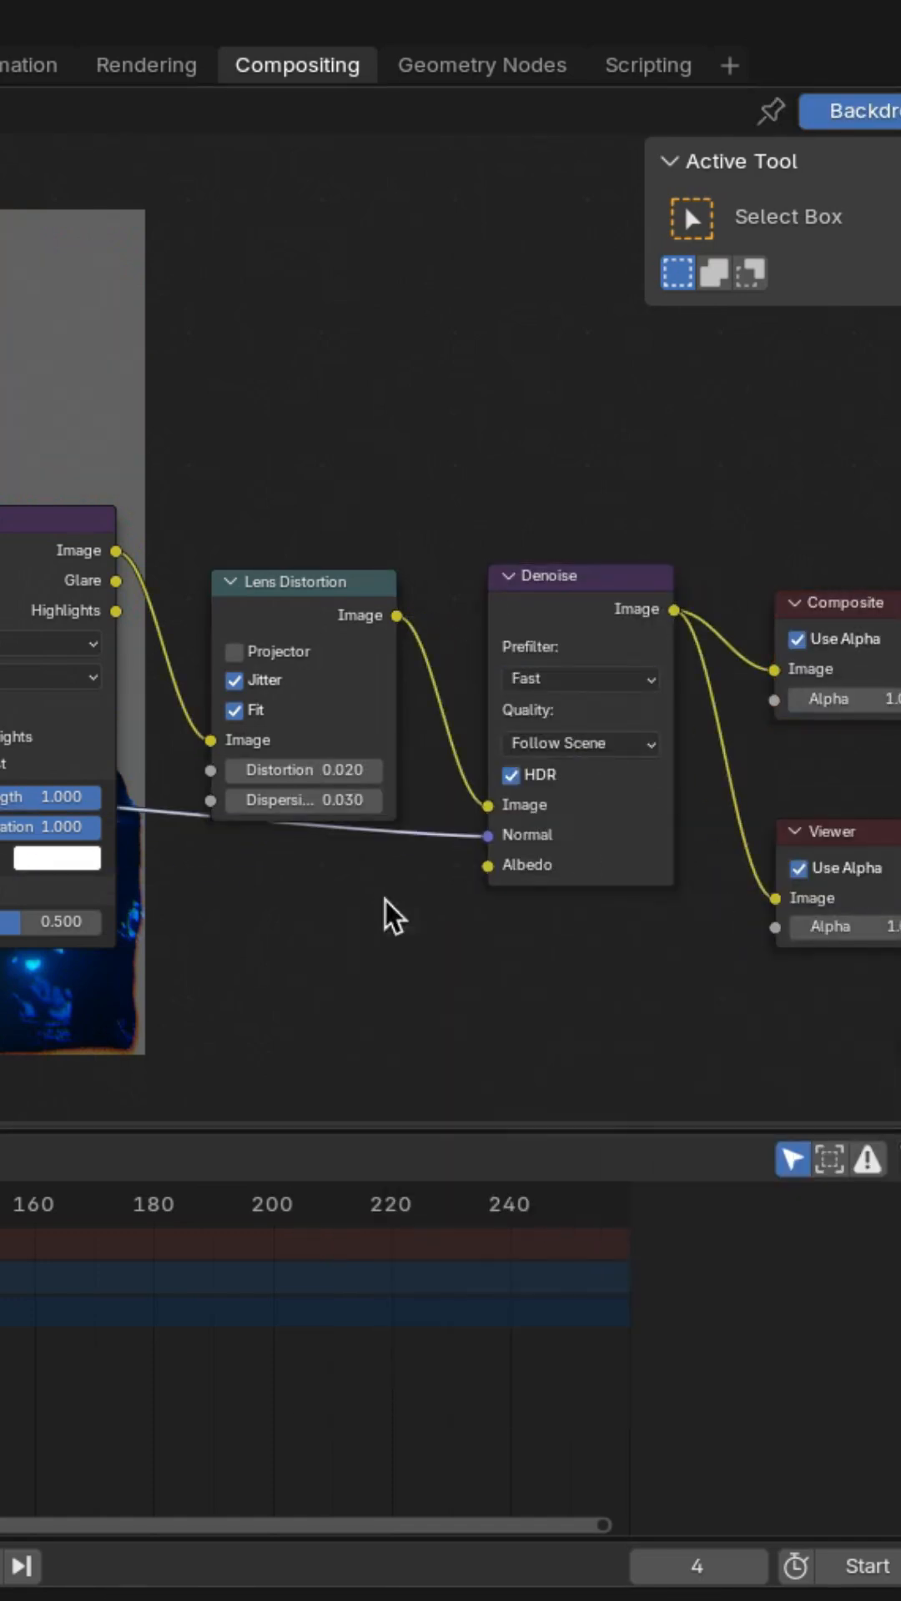
pyautogui.click(489, 64)
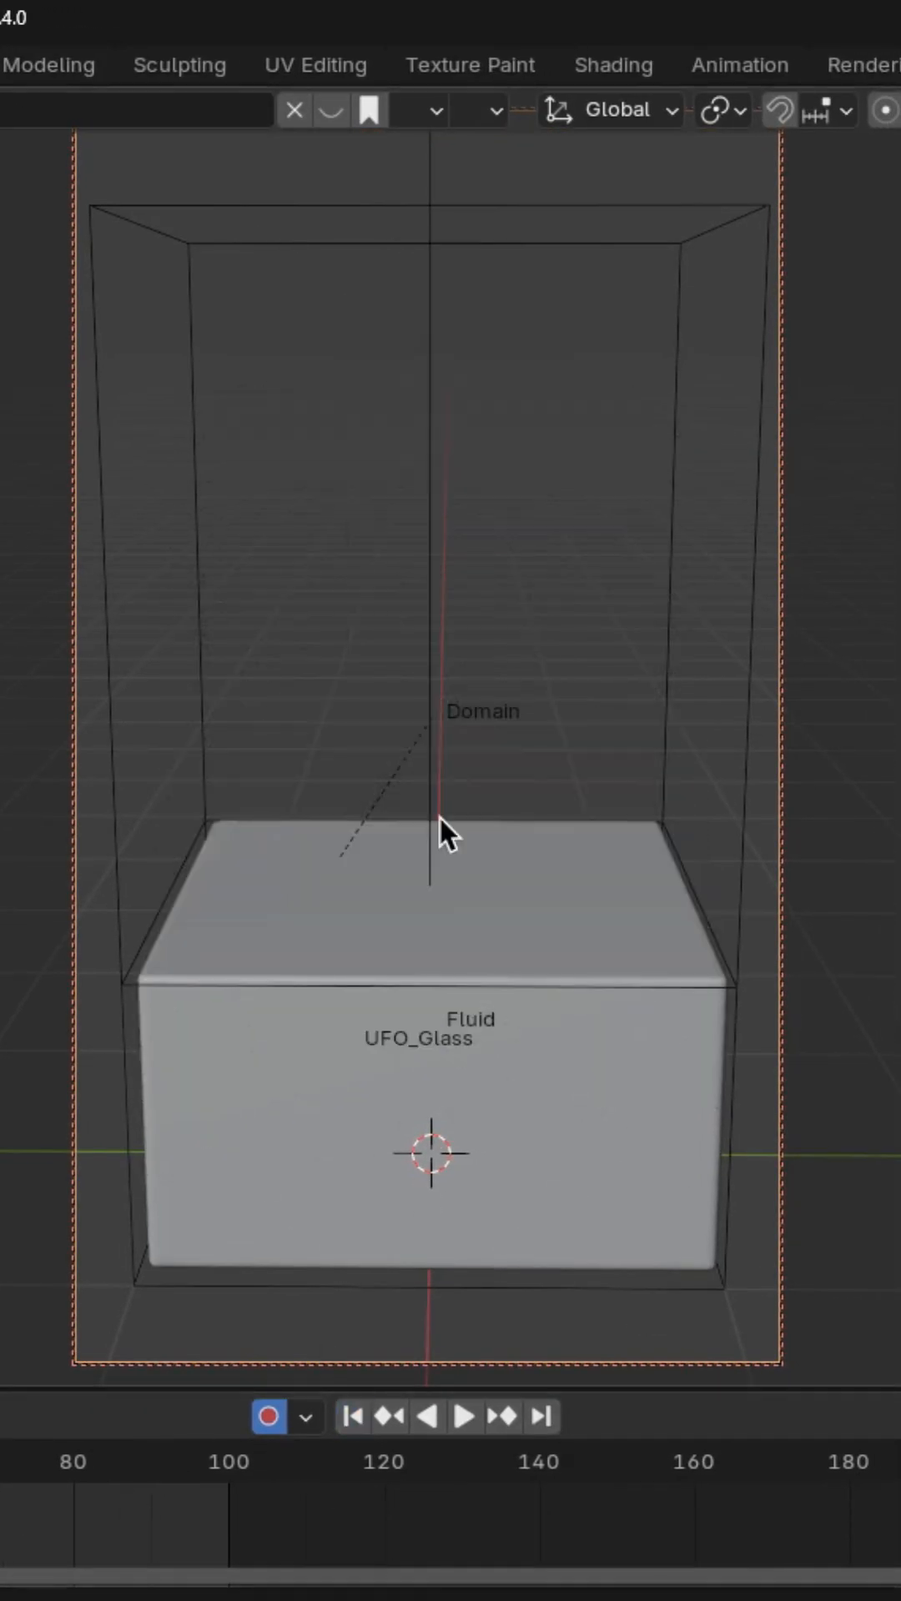
pyautogui.click(462, 1416)
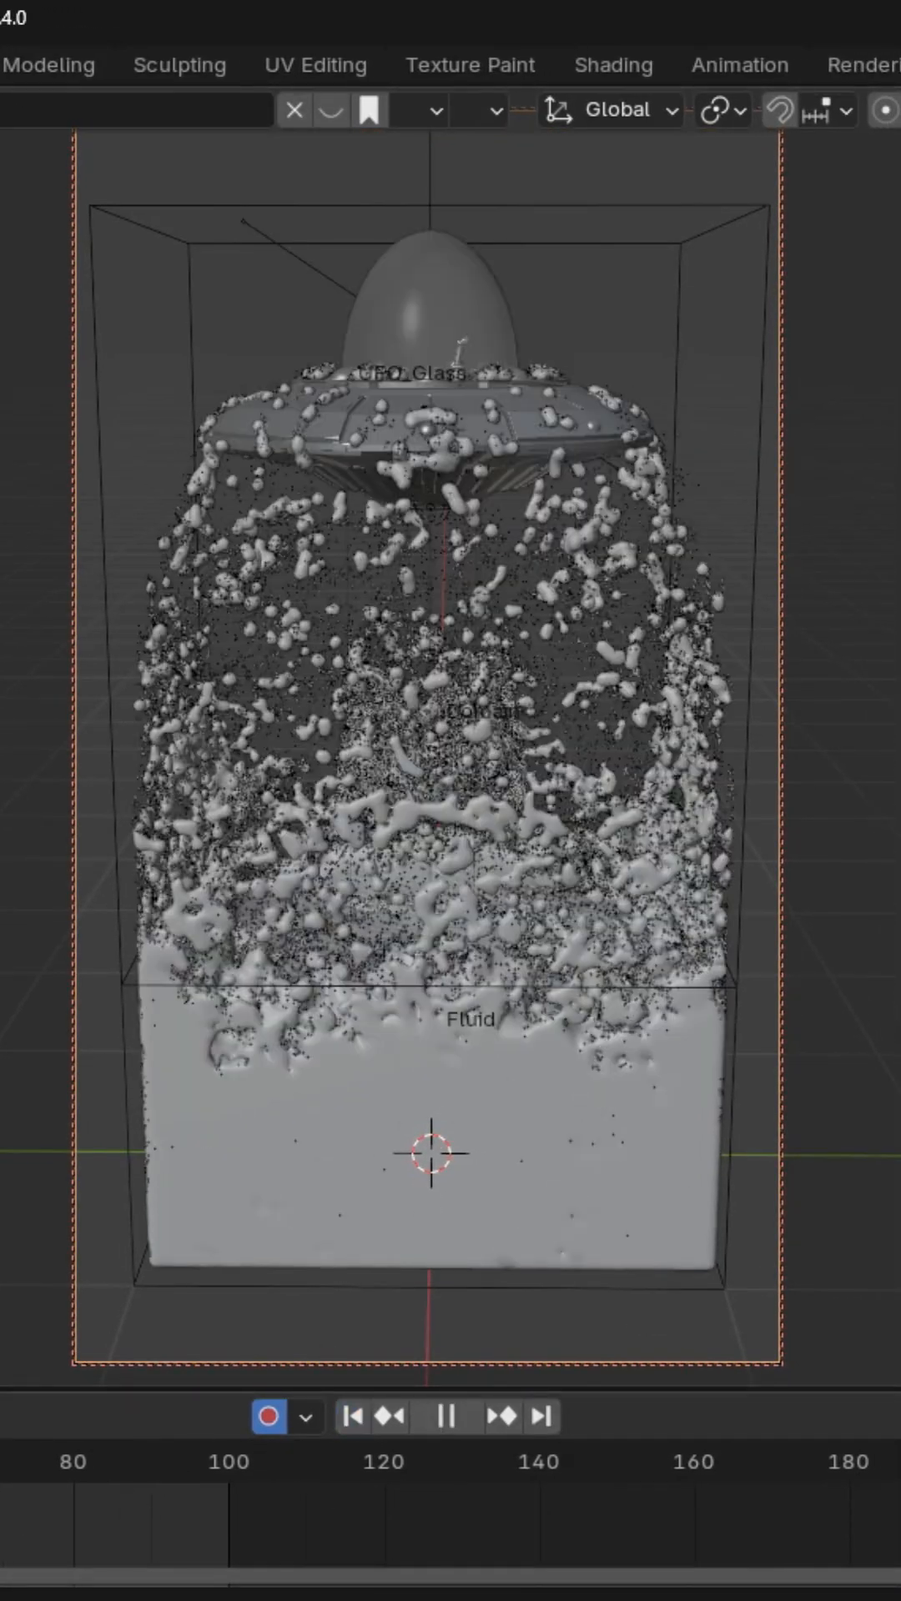
pyautogui.click(463, 1415)
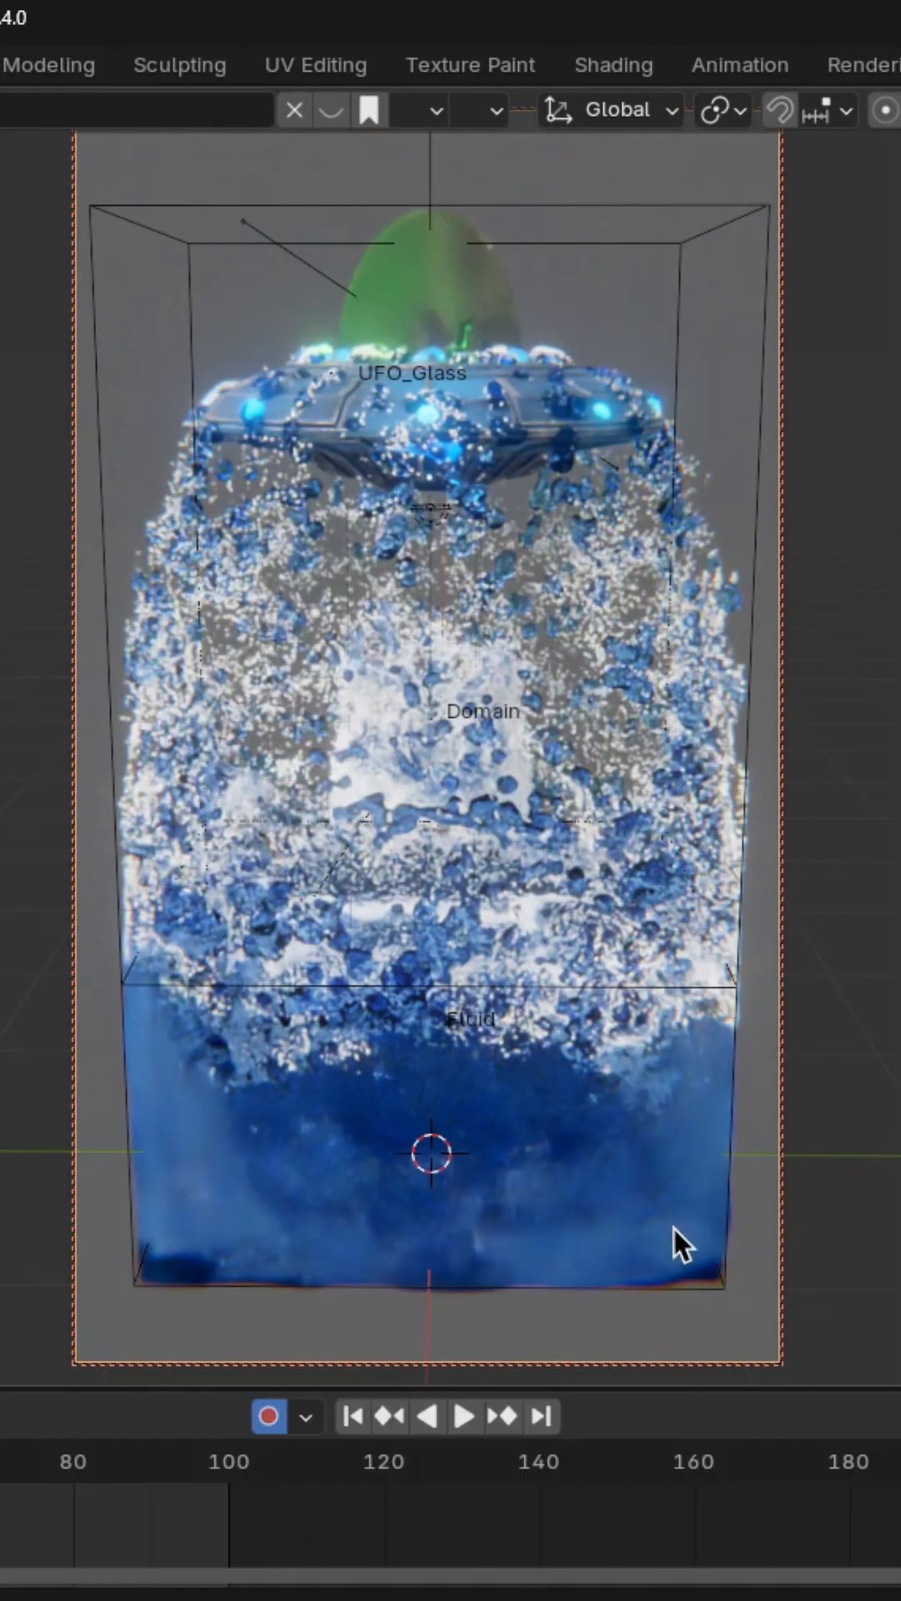